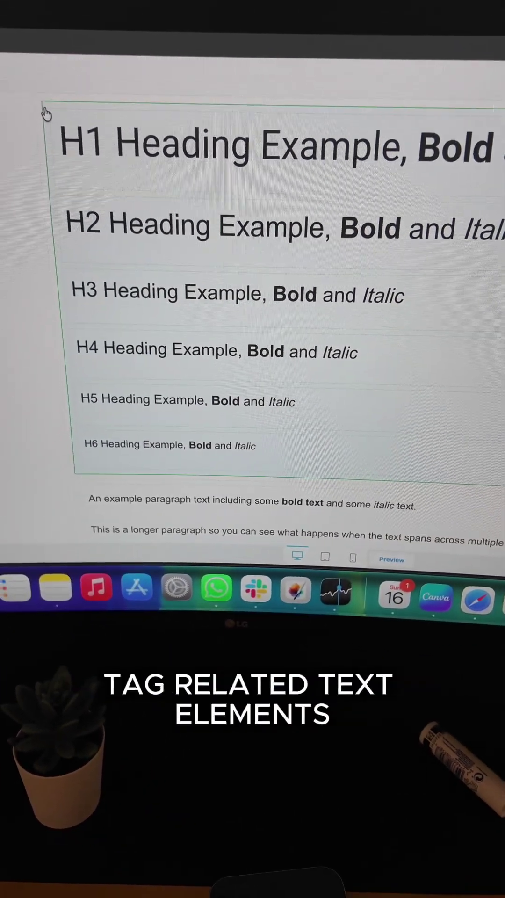
scroll(down, 3)
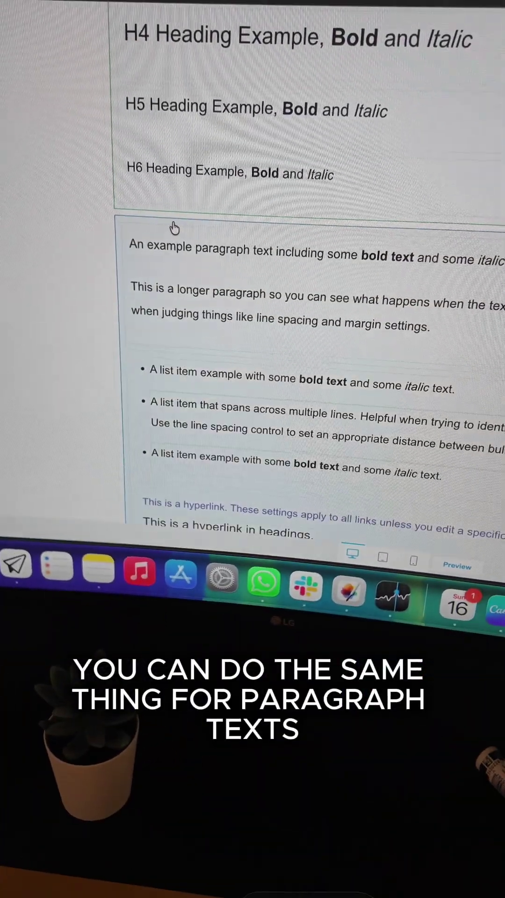